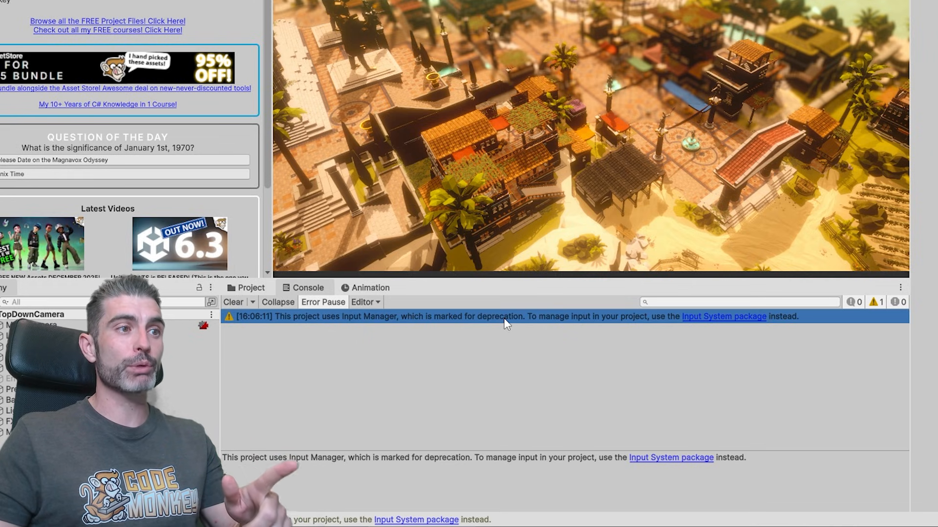
mouse_move(684, 326)
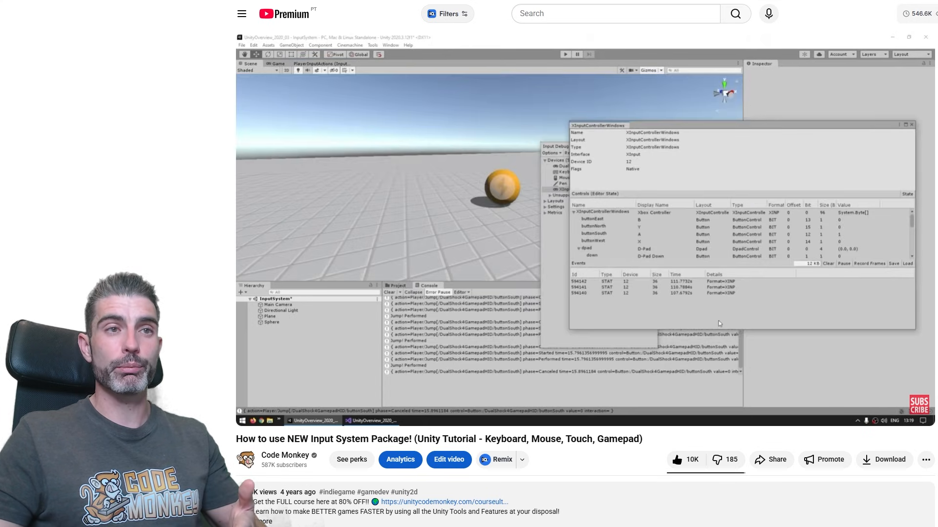
Return to Unity and show the CameraSystem script from TopDownCamera in the Inspector
left_click(589, 234)
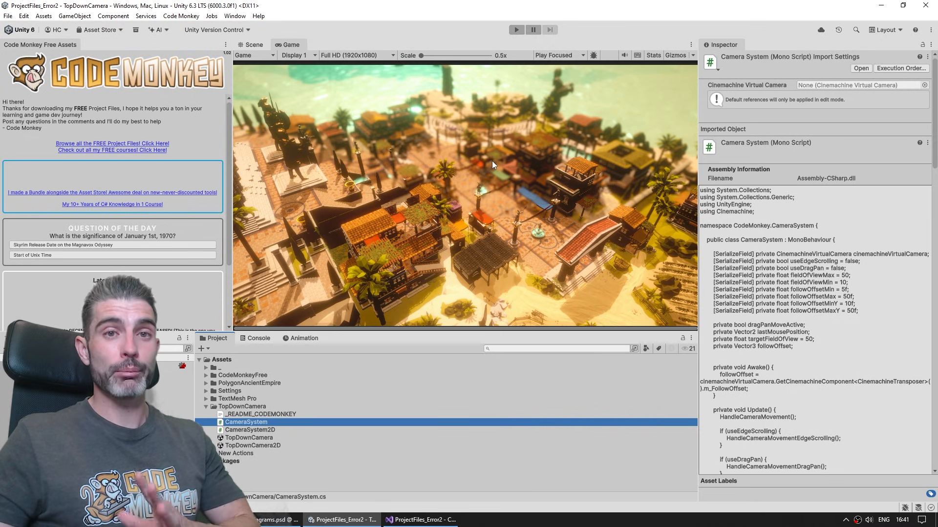
Confirm in Package Manager's Unity Registry that Input System 1.16.0 is installed
left_click(234, 15)
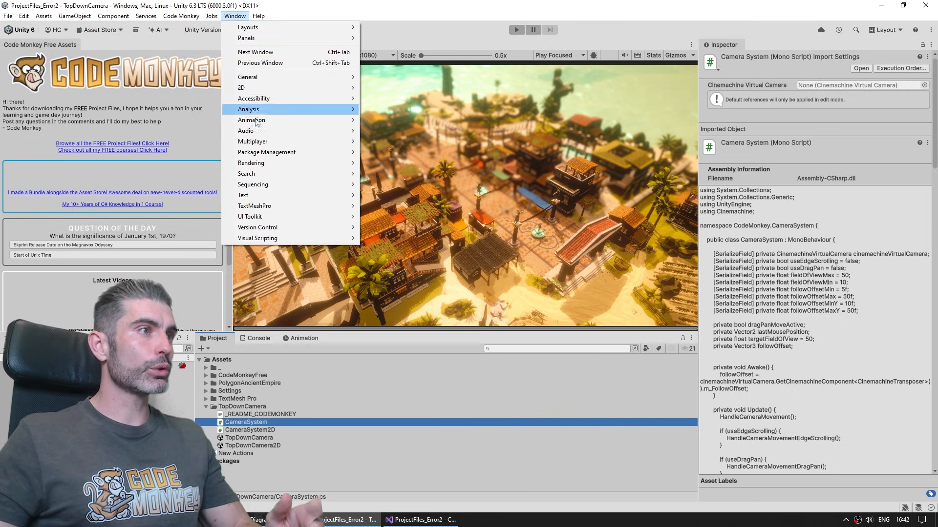
mouse_move(266, 151)
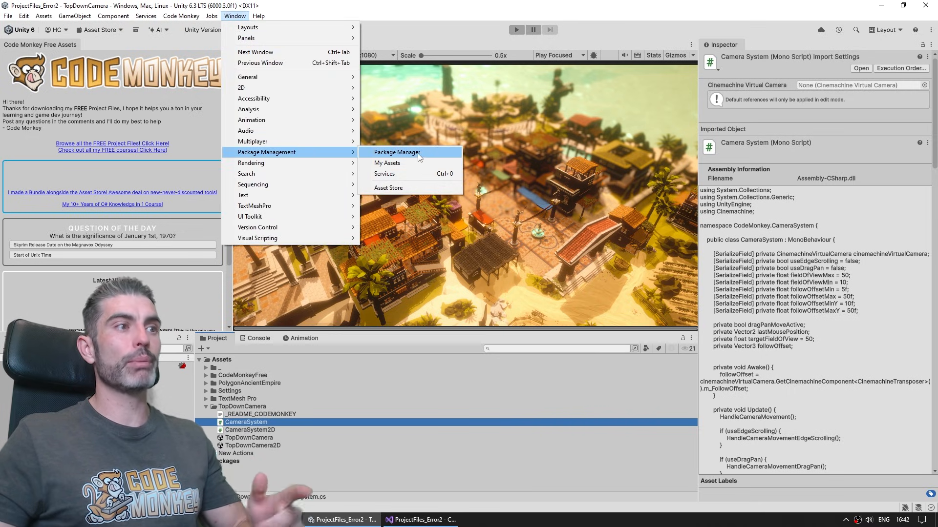
left_click(397, 152)
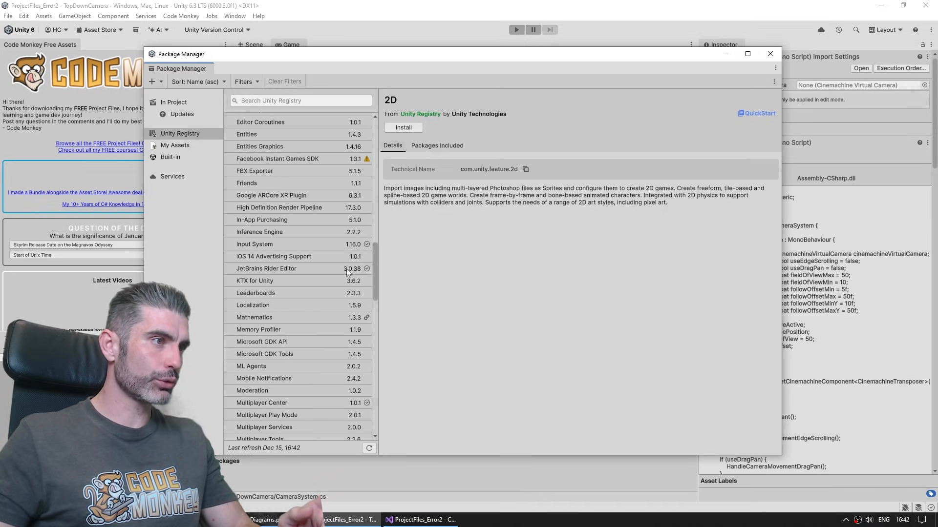
left_click(253, 244)
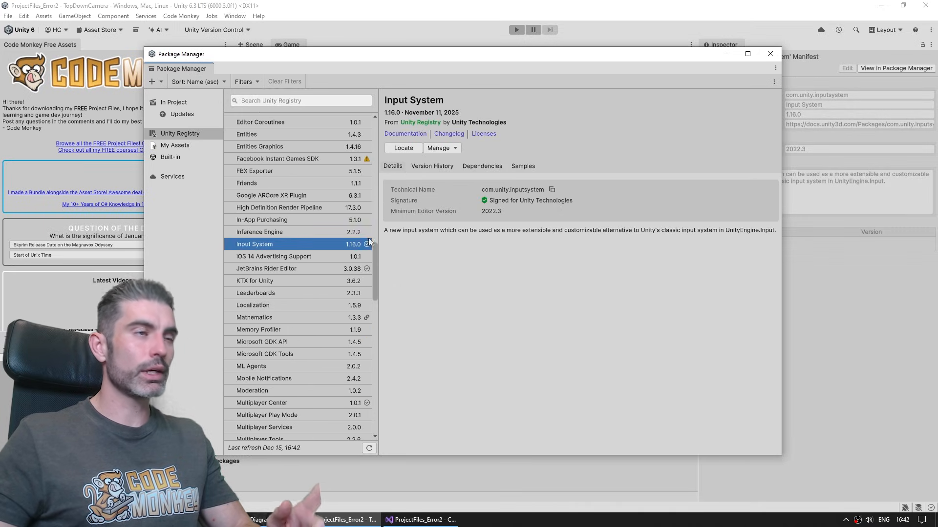
left_click(421, 519)
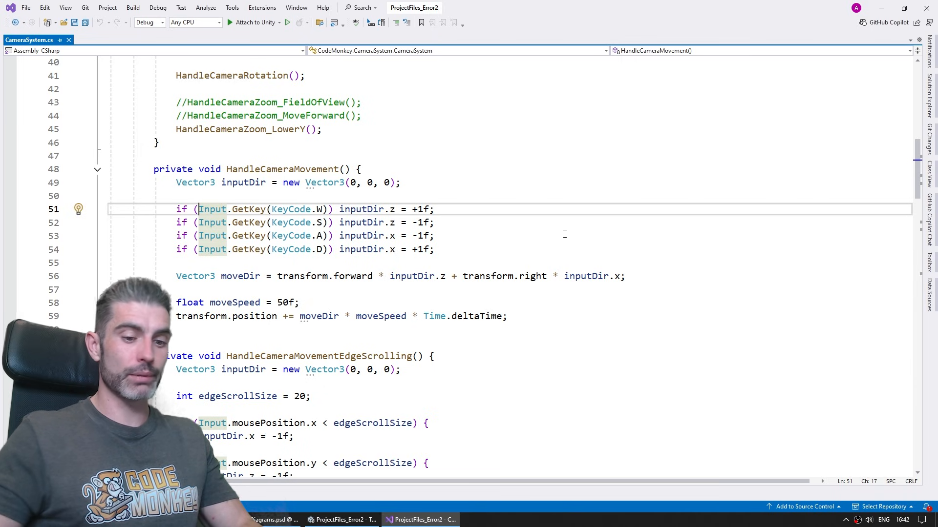
Add 'using UnityEngine.InputSystem;' and change the W, A, S, D checks to Keyboard.current key isPressed
type("using UnityEngine.")
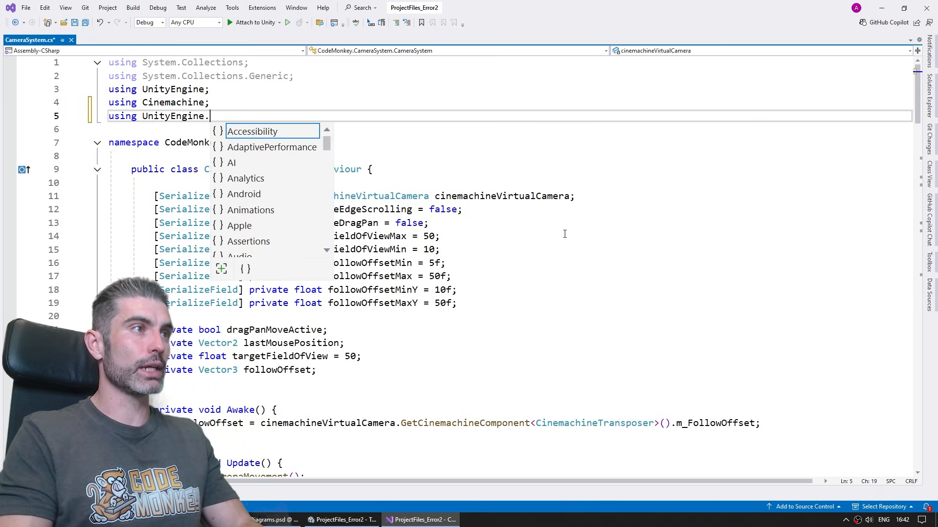
type("InputSystem")
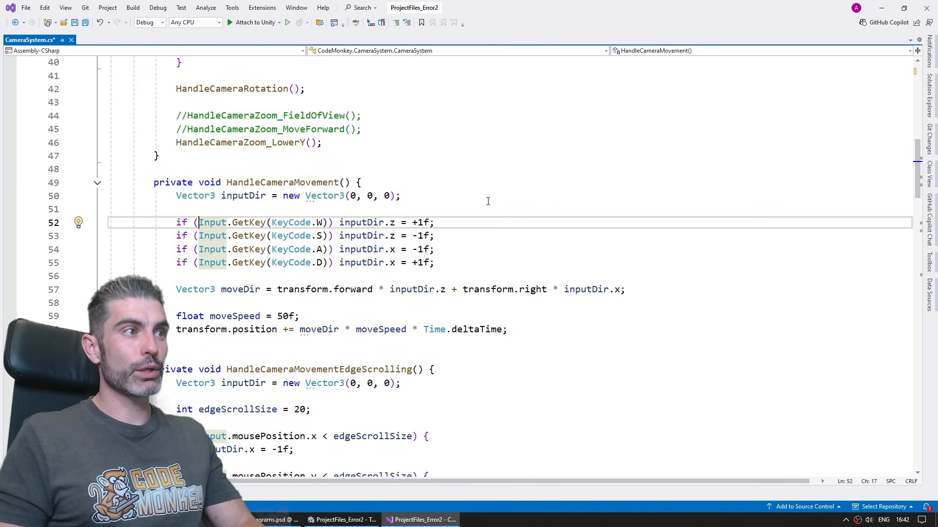
type("Keyboard")
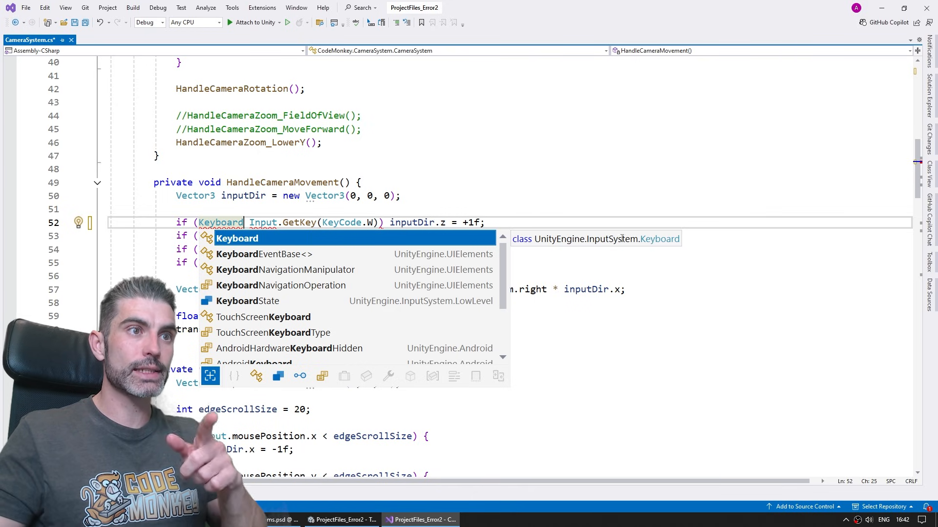
type(".u")
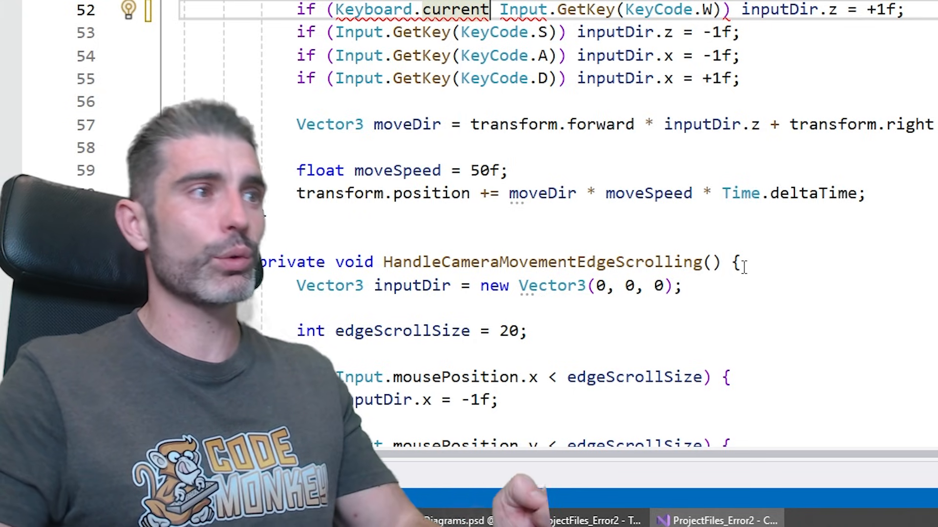
type(".")
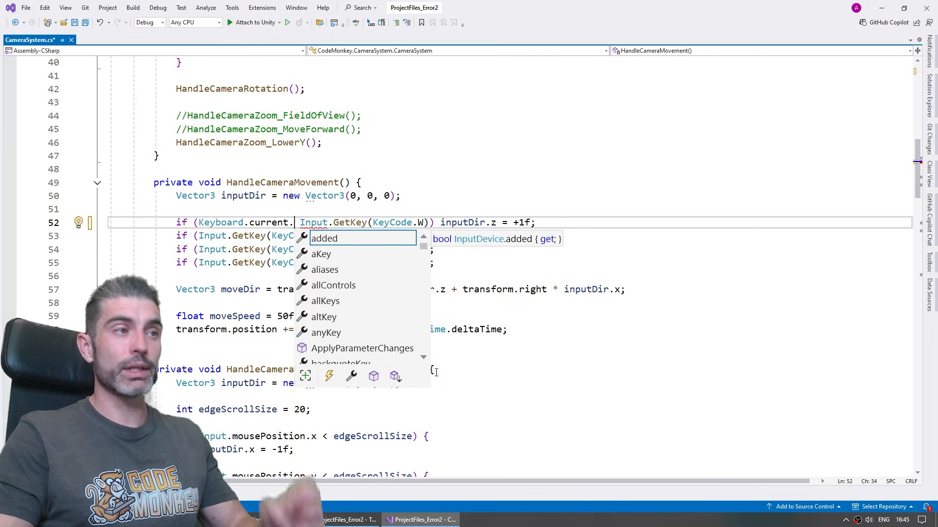
type("wKey")
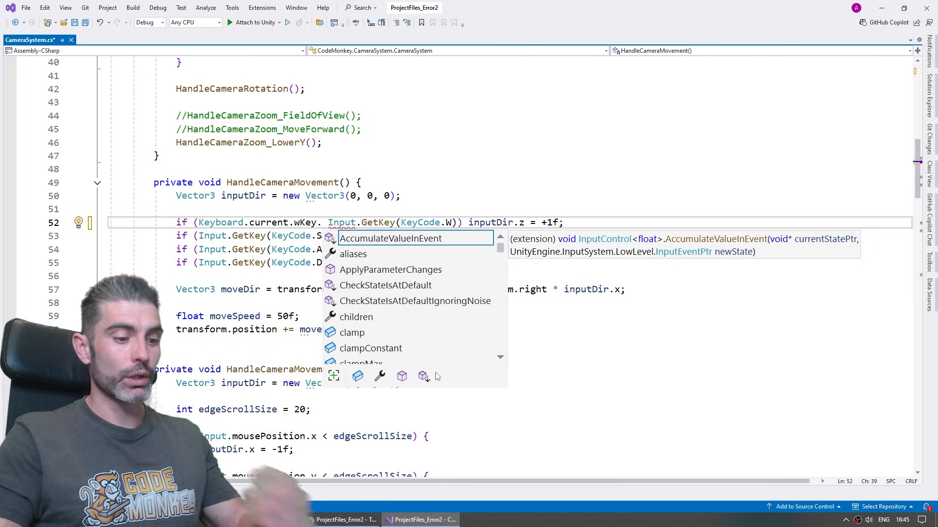
type("waspre")
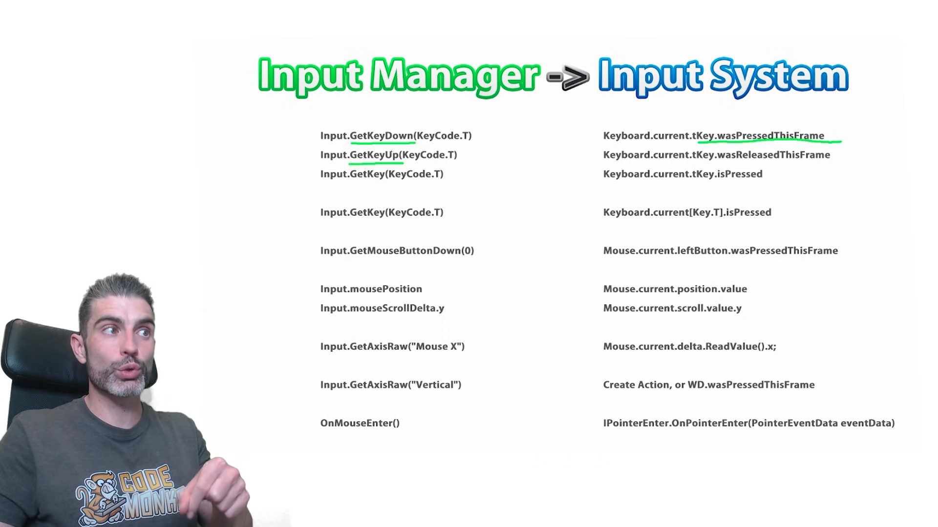
left_click_drag(721, 162, 864, 163)
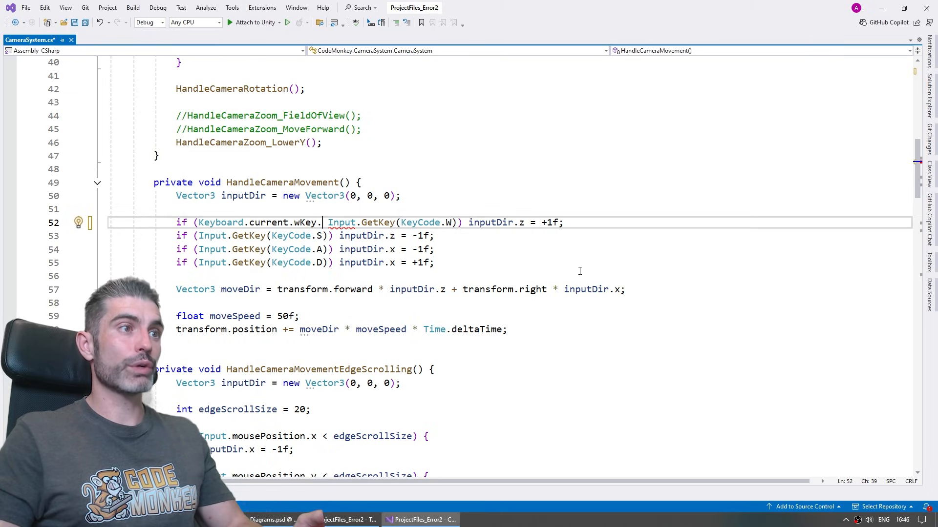
type("isPressed")
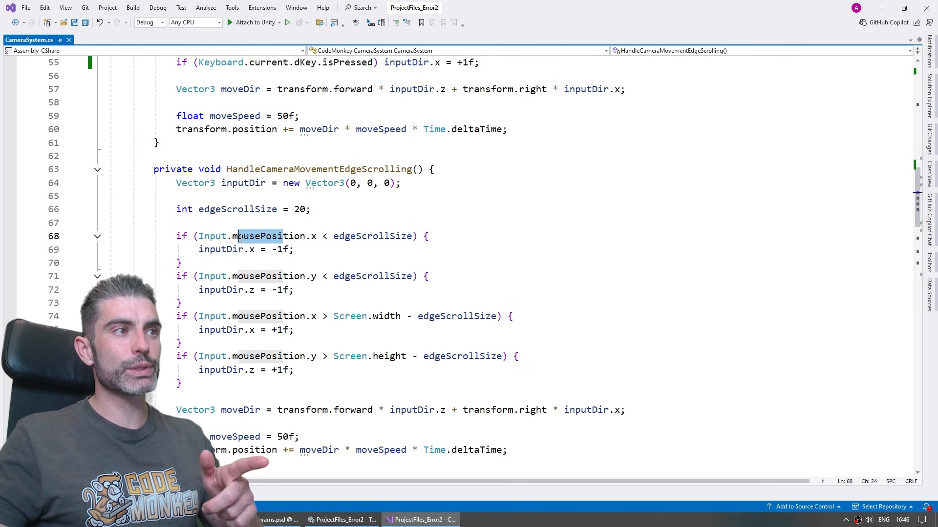
Replace Input.mousePosition with Mouse.current.position.value in the edge-scrolling checks
double_click(268, 236)
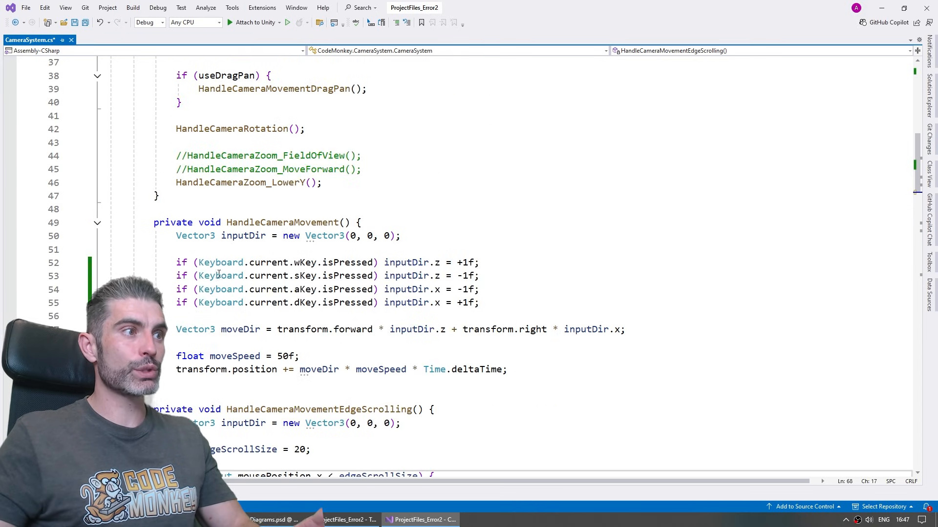
scroll("down", 3)
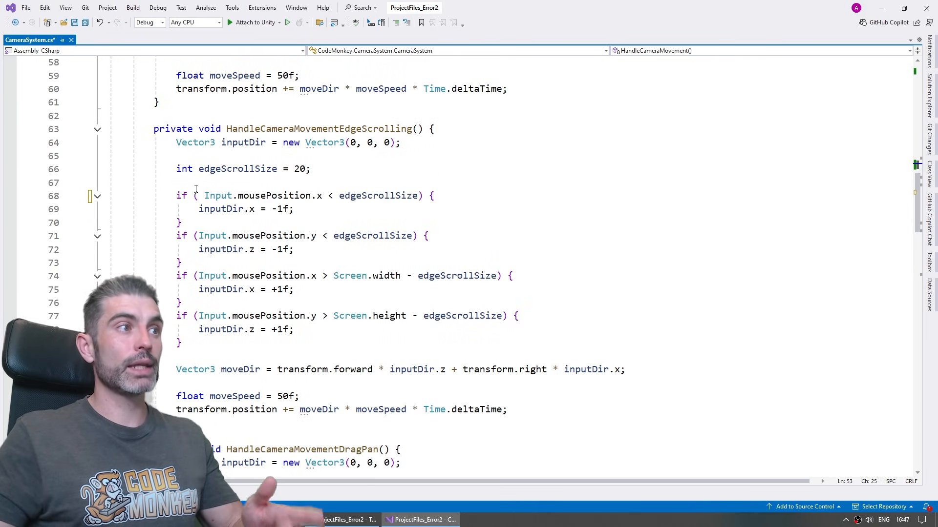
type("Mouse")
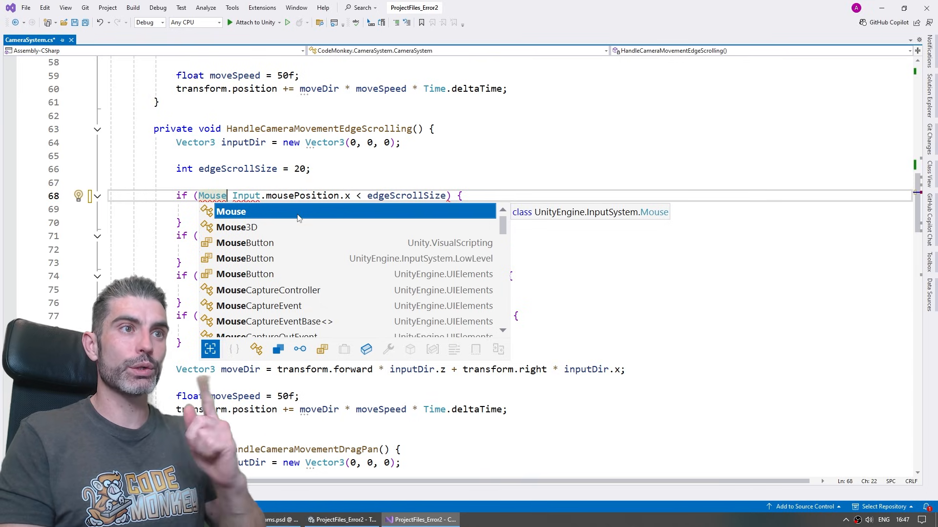
type(".cur")
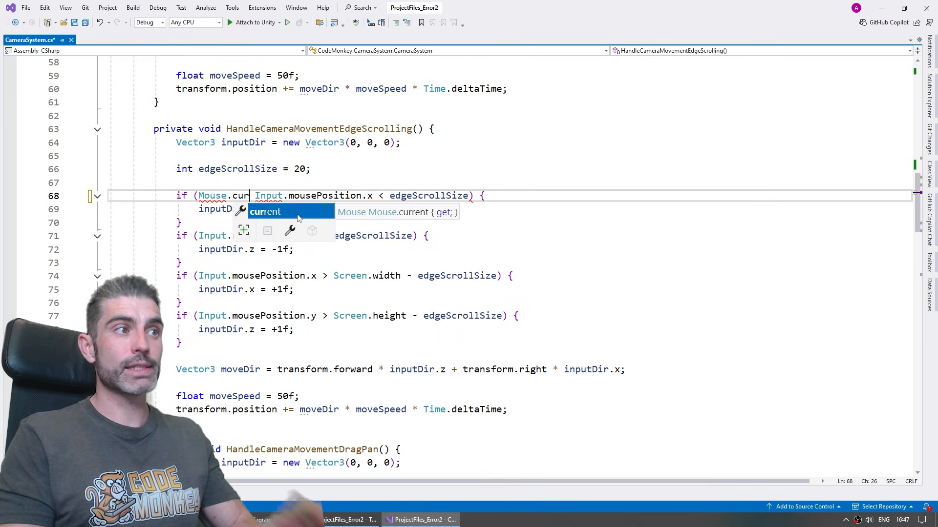
key("Tab")
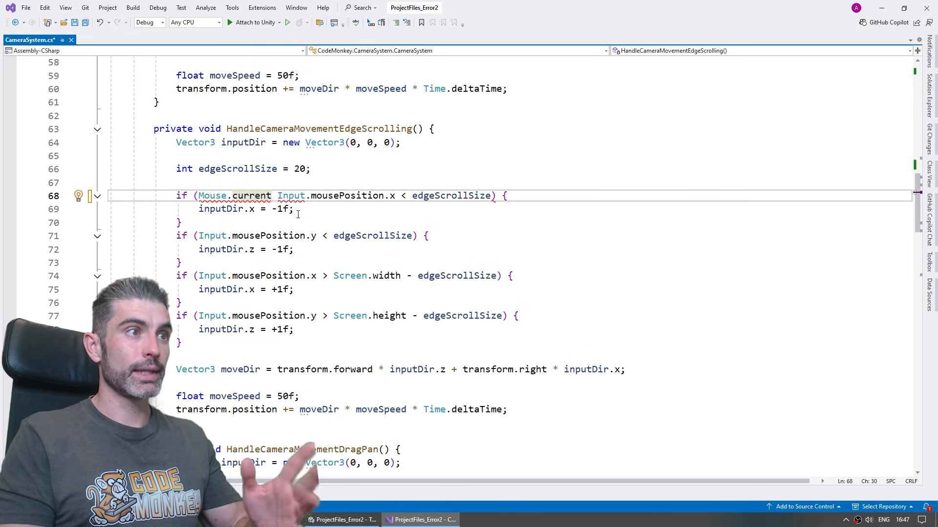
type(".po")
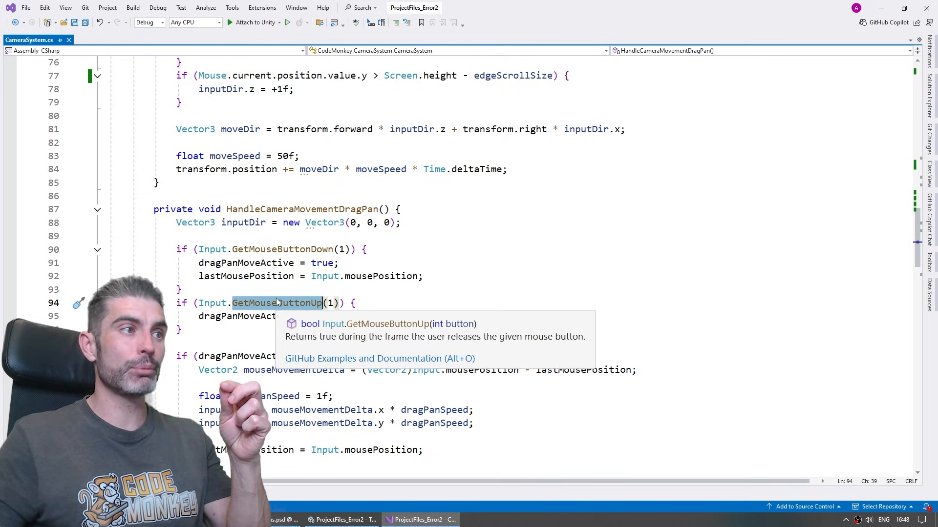
type("Mouse.c")
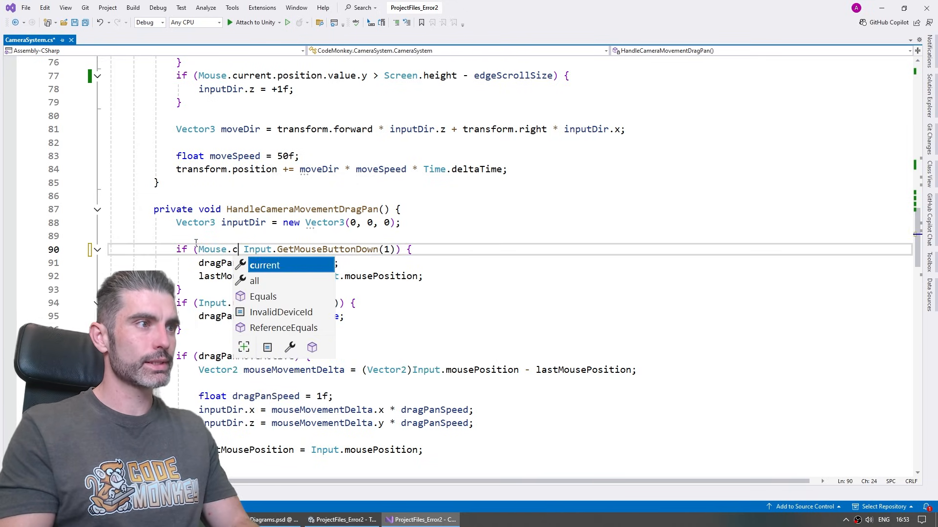
Change the drag-pan checks to Mouse.current.rightButton.wasPressedThisFrame and wasReleasedThisFrame
type("urrent.")
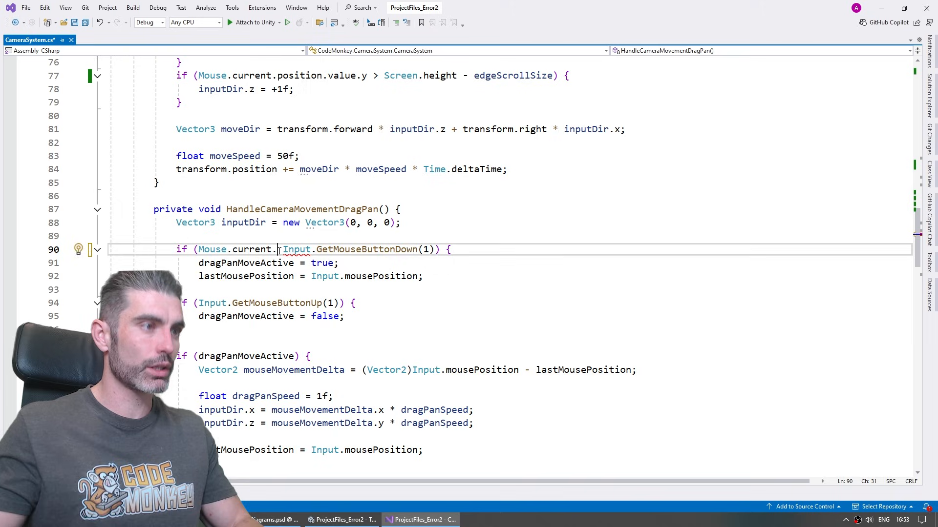
type("rightButton.wasPressedThisFrame")
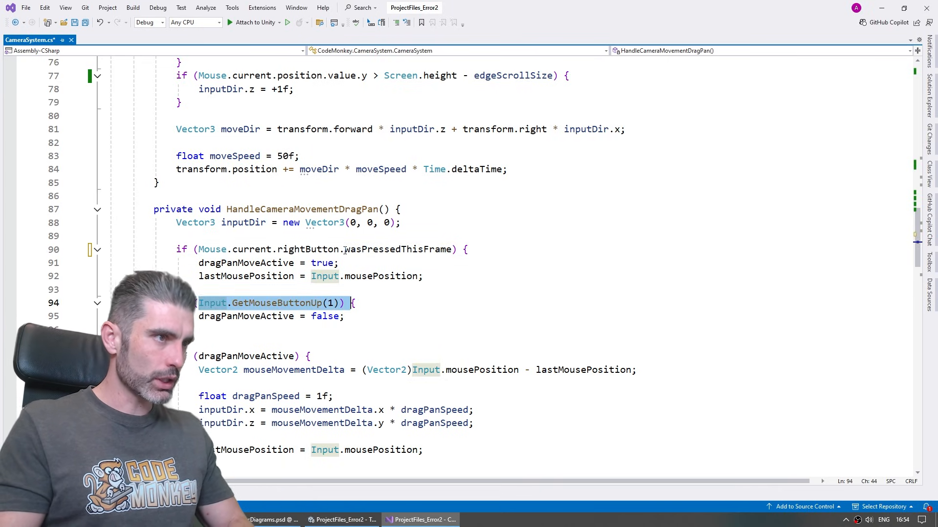
type("Mouse.current.rightButton.wasre")
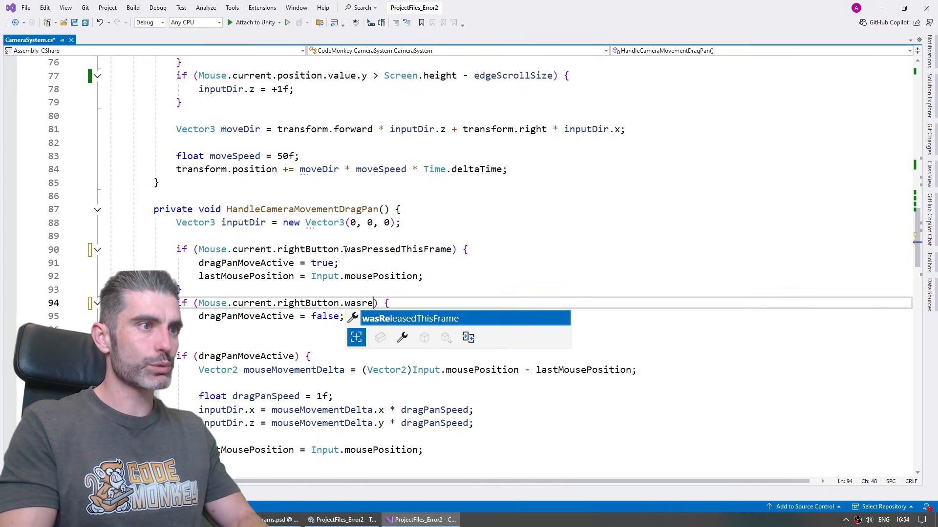
key("Tab")
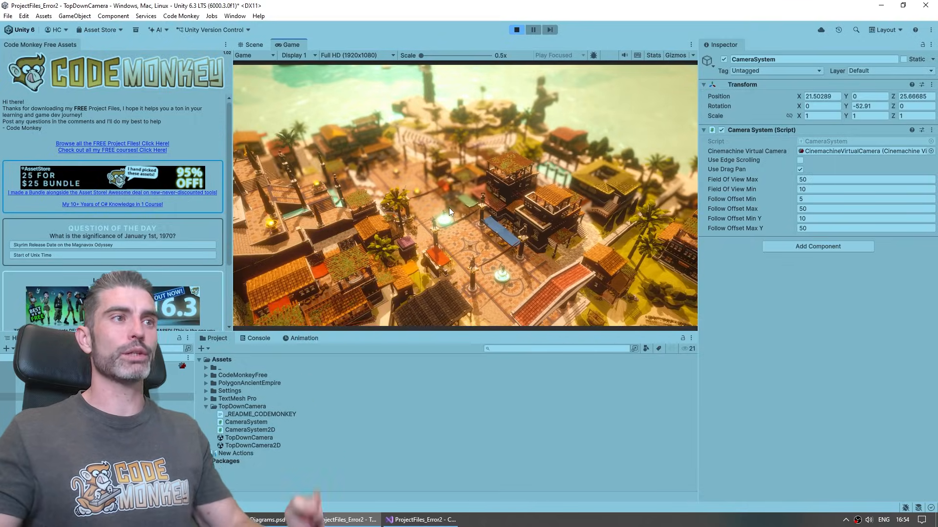
left_click(419, 520)
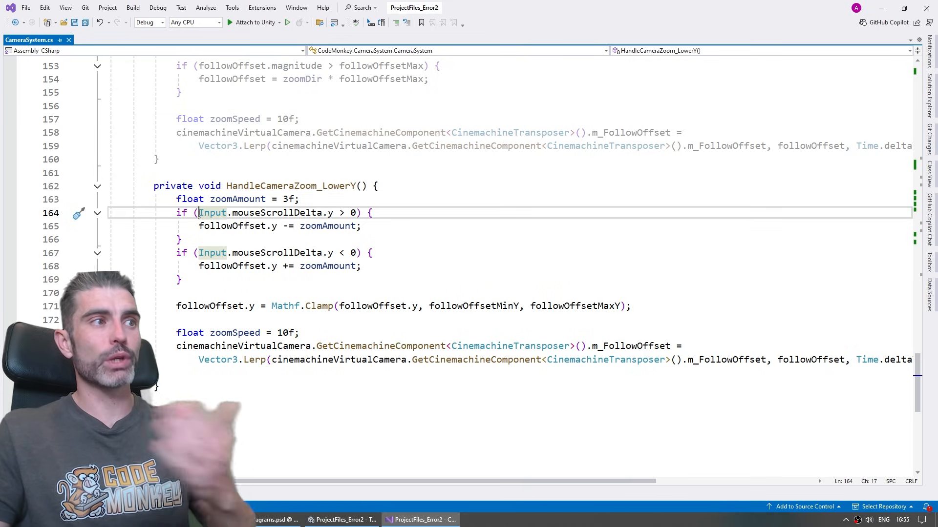
Replace Input.mouseScrollDelta.y with Mouse.current.scroll.value.y in HandleCameraZoom_LowerY
type("M")
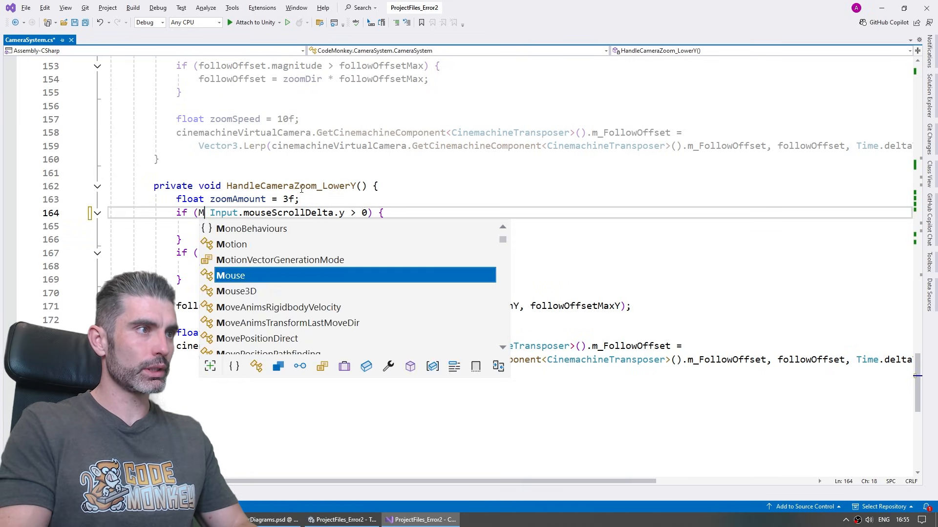
type("ouse.current.s")
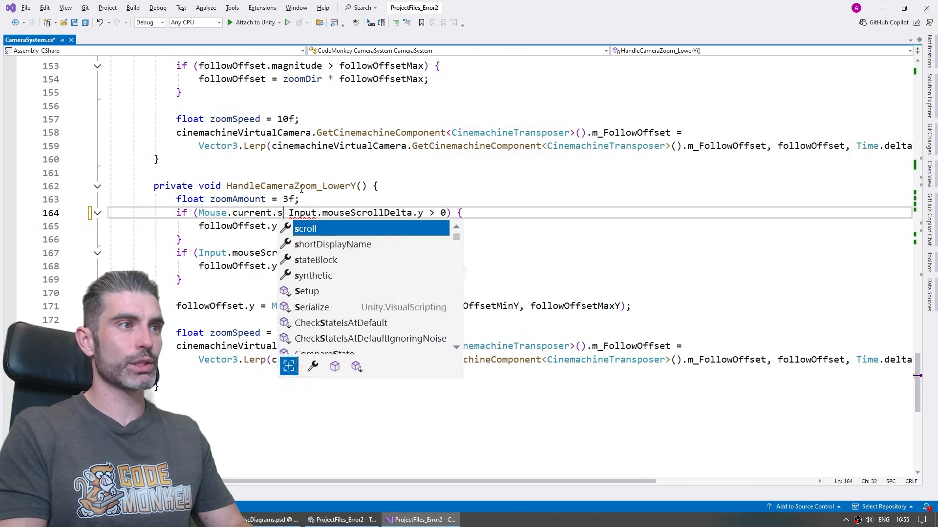
type("croll.value")
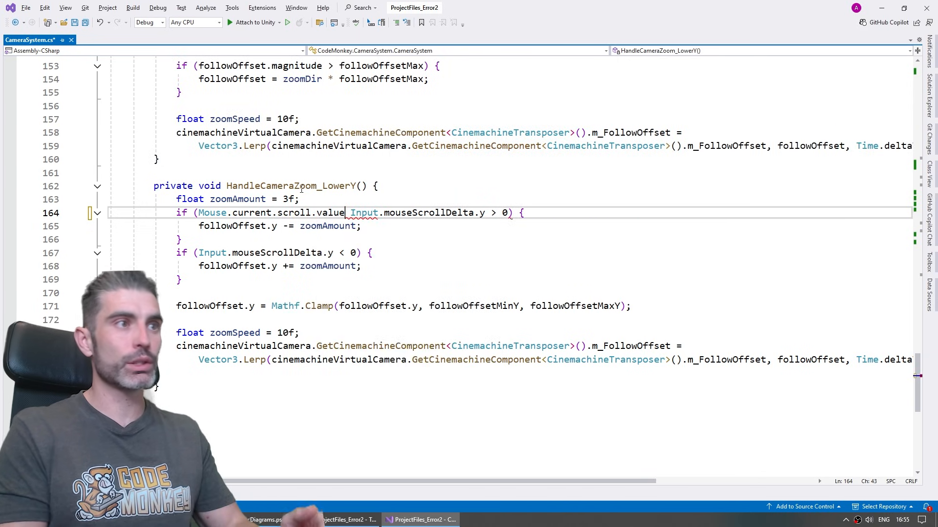
type(".y")
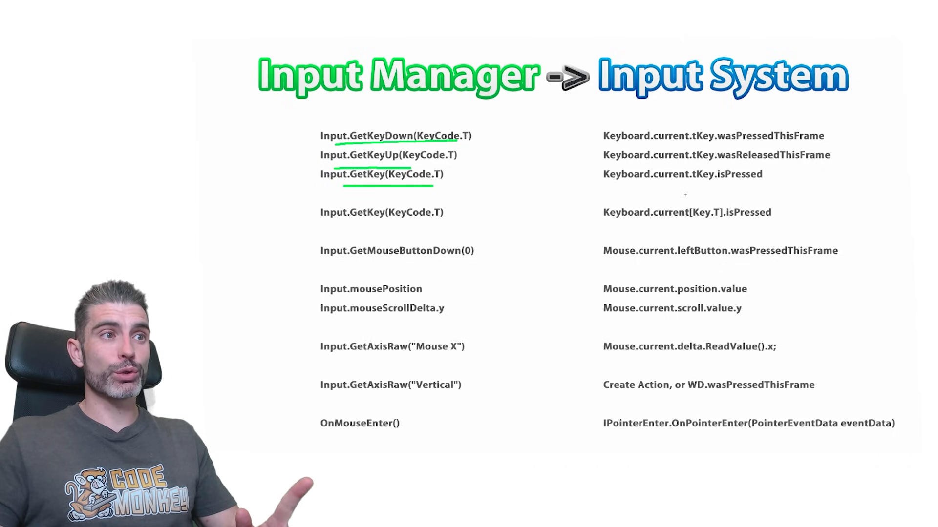
mouse_move(653, 223)
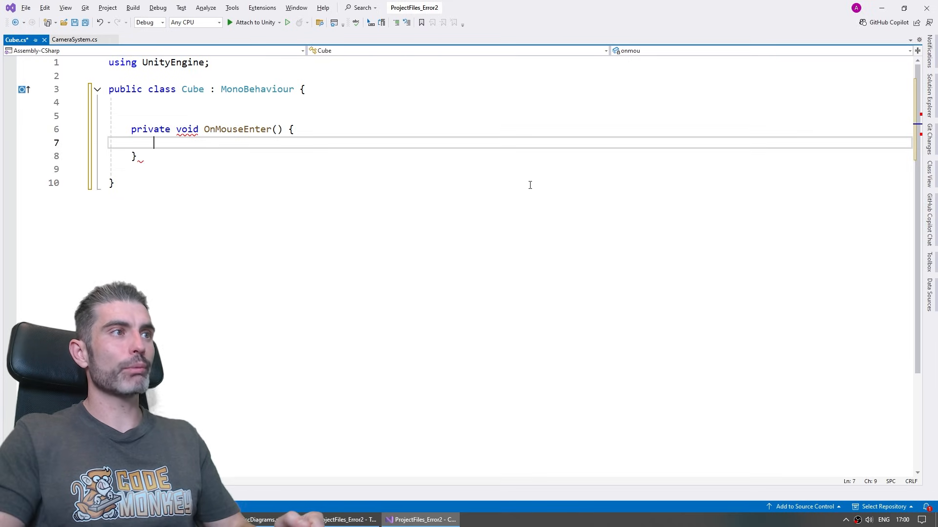
Add Debug.Log("OnMouseEnter"); inside the Cube script's OnMouseEnter method
type("Debug.Lo")
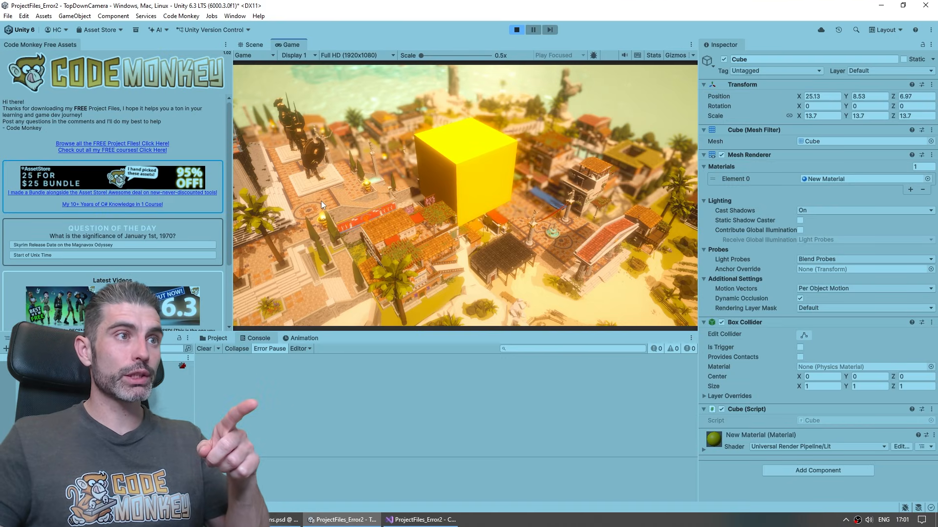
mouse_move(474, 182)
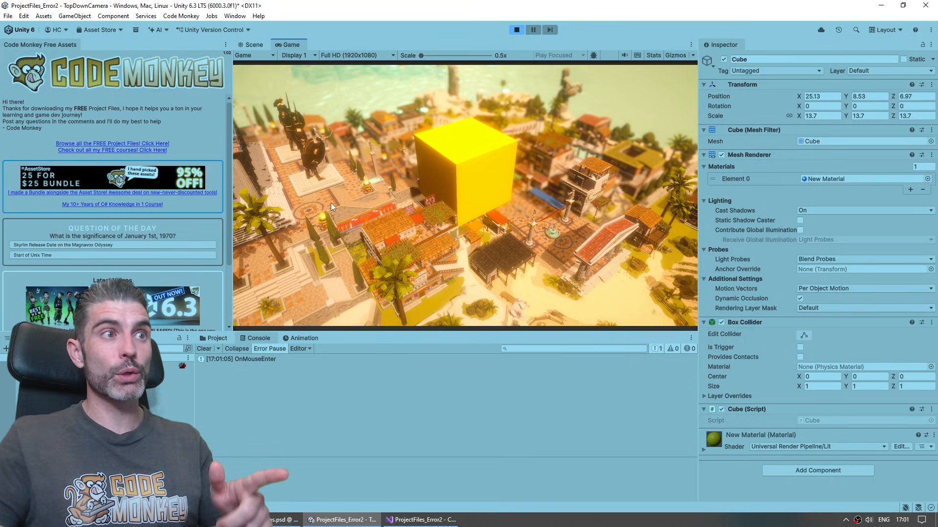
mouse_move(469, 178)
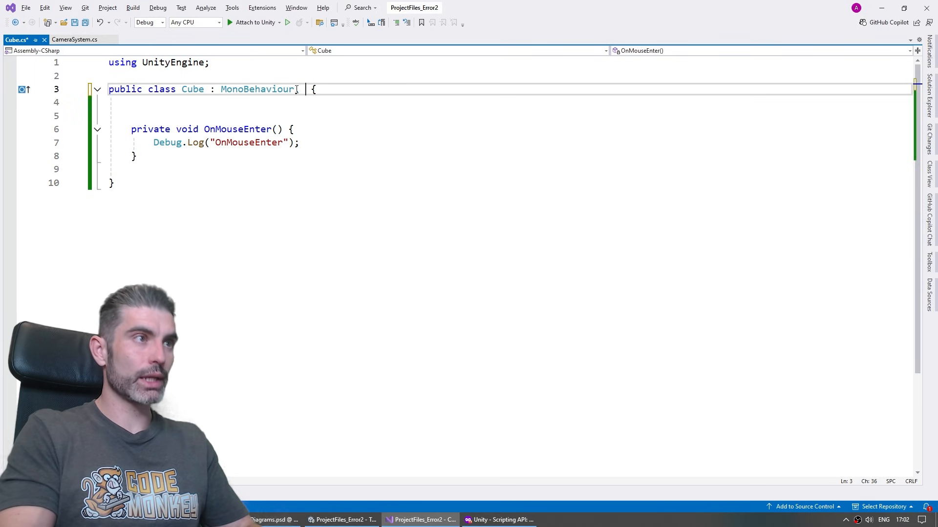
Declare IPointerEnterHandler on Cube and add an OnPointerEnter method with a Debug log
type("IPointerEnterHandler")
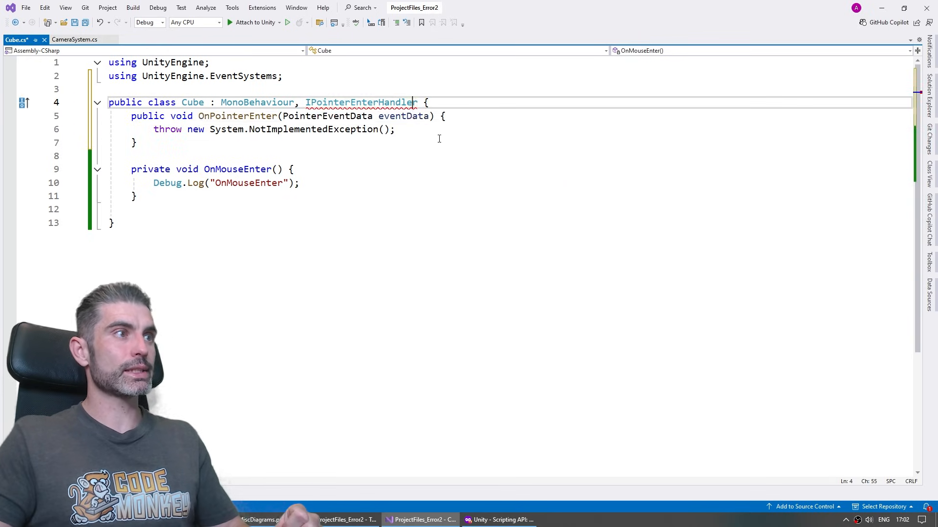
type("Debug.")
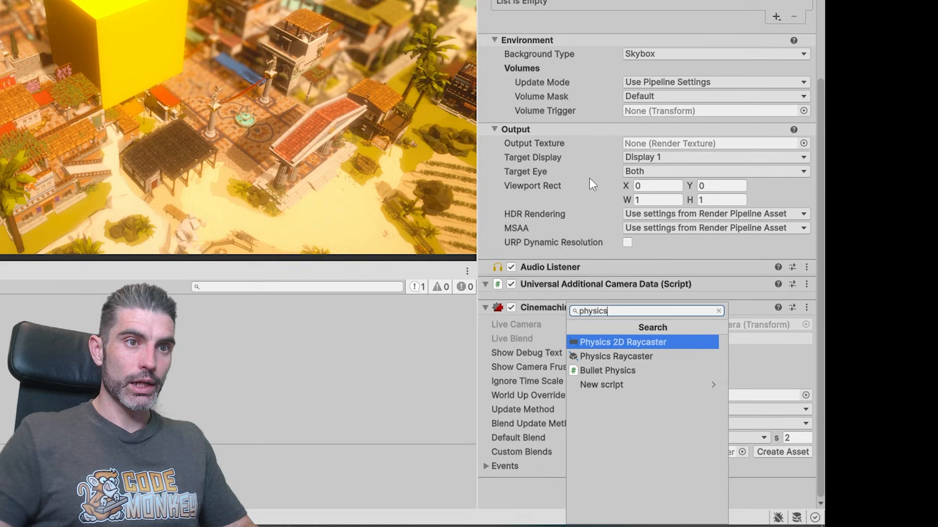
mouse_move(594, 356)
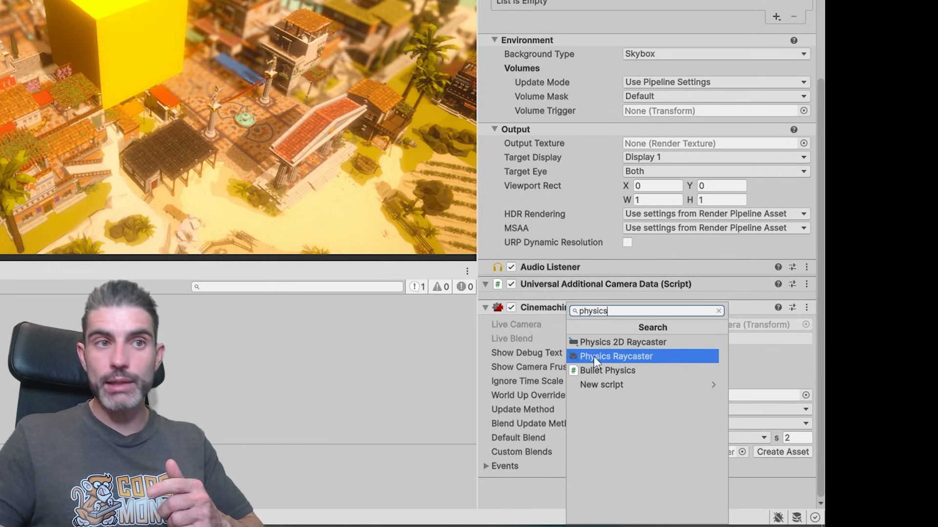
mouse_move(616, 342)
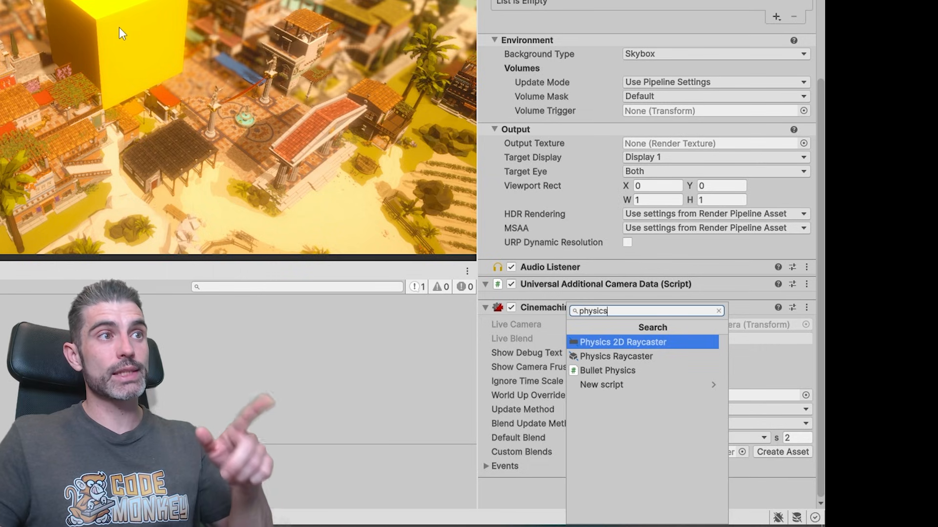
Attach a Physics Raycaster component to Main_Camera alongside its CinemachineBrain
left_click(616, 356)
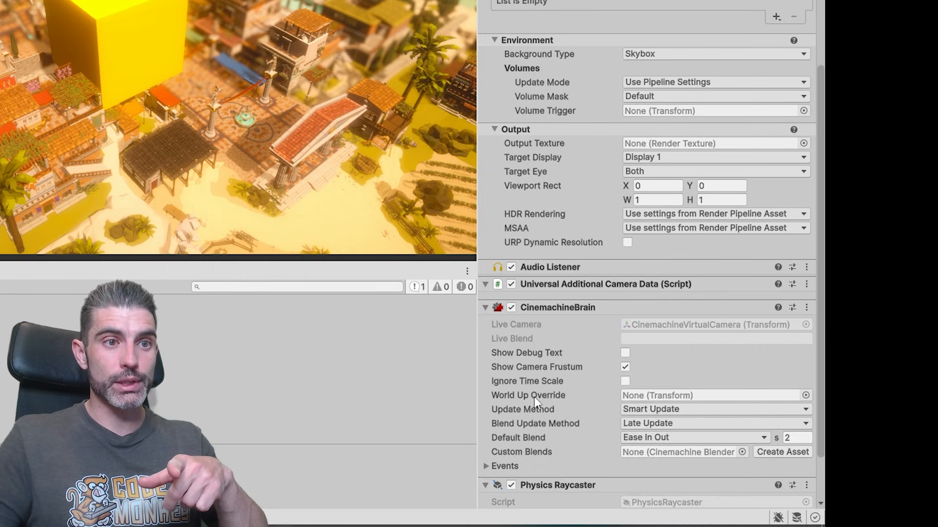
scroll("down", 3)
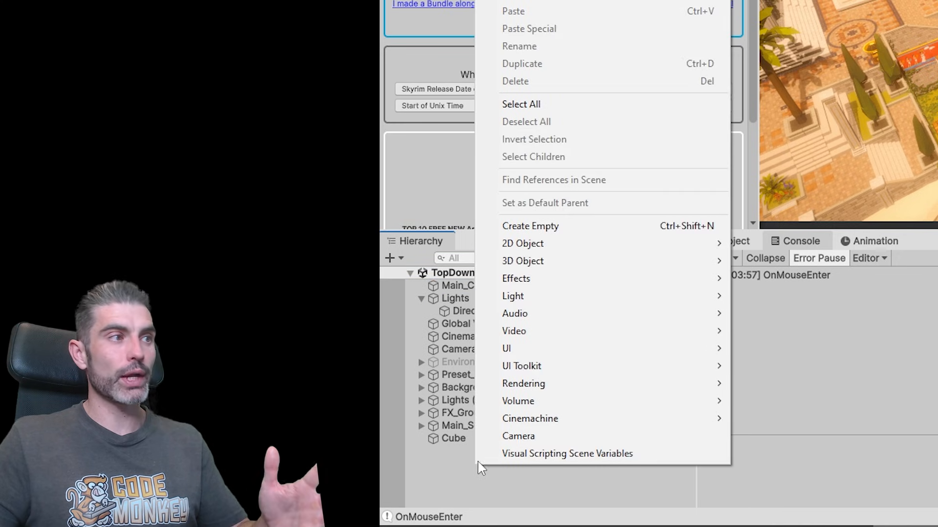
mouse_move(506, 348)
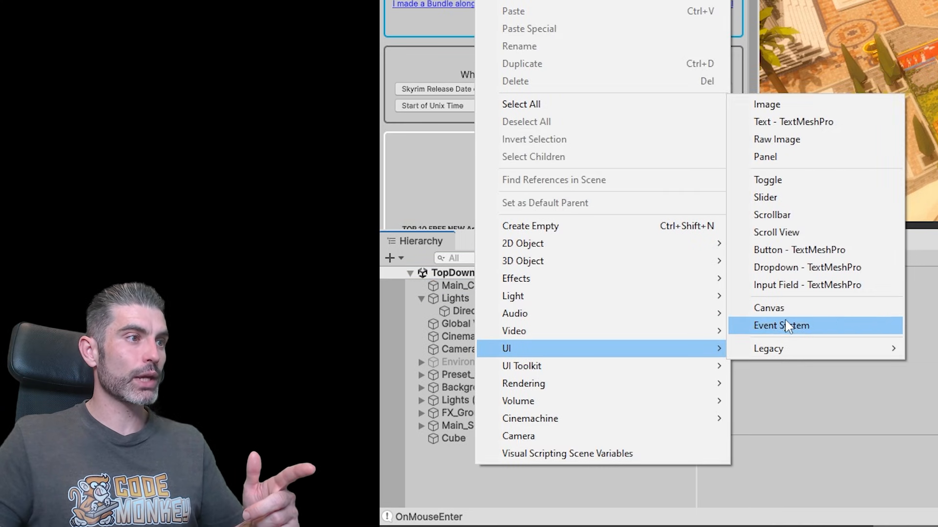
Create a UI Event System object from the Hierarchy's context menu
left_click(781, 325)
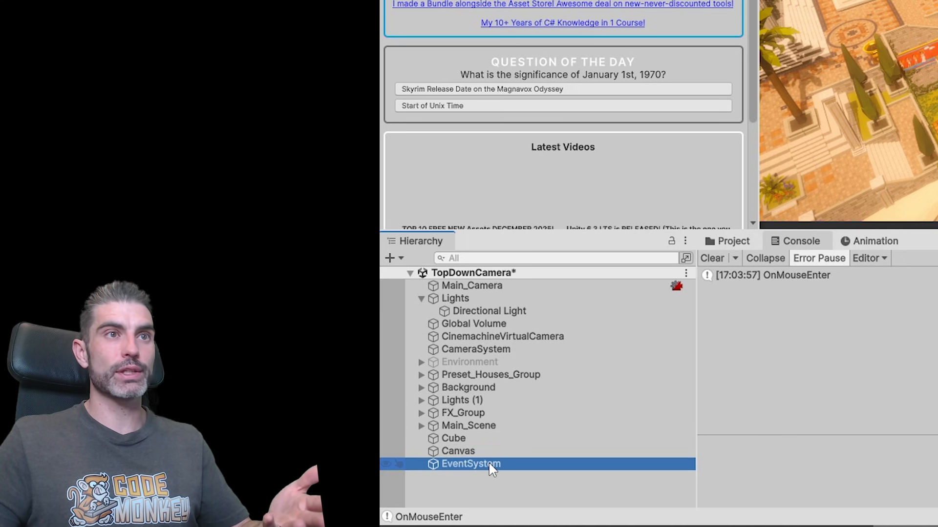